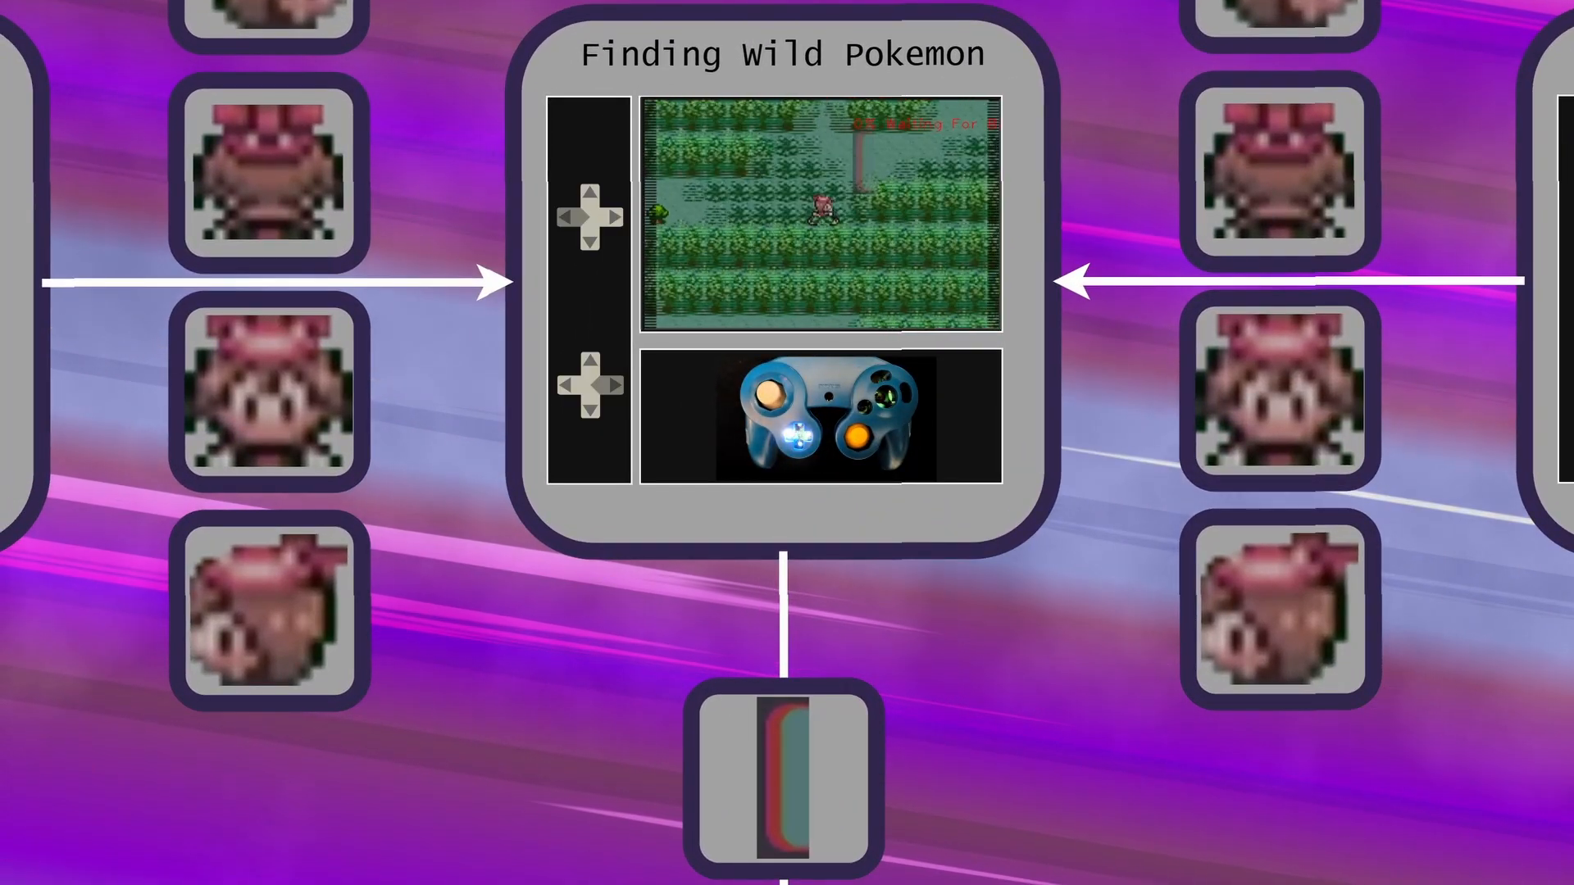
pyautogui.scroll(-3)
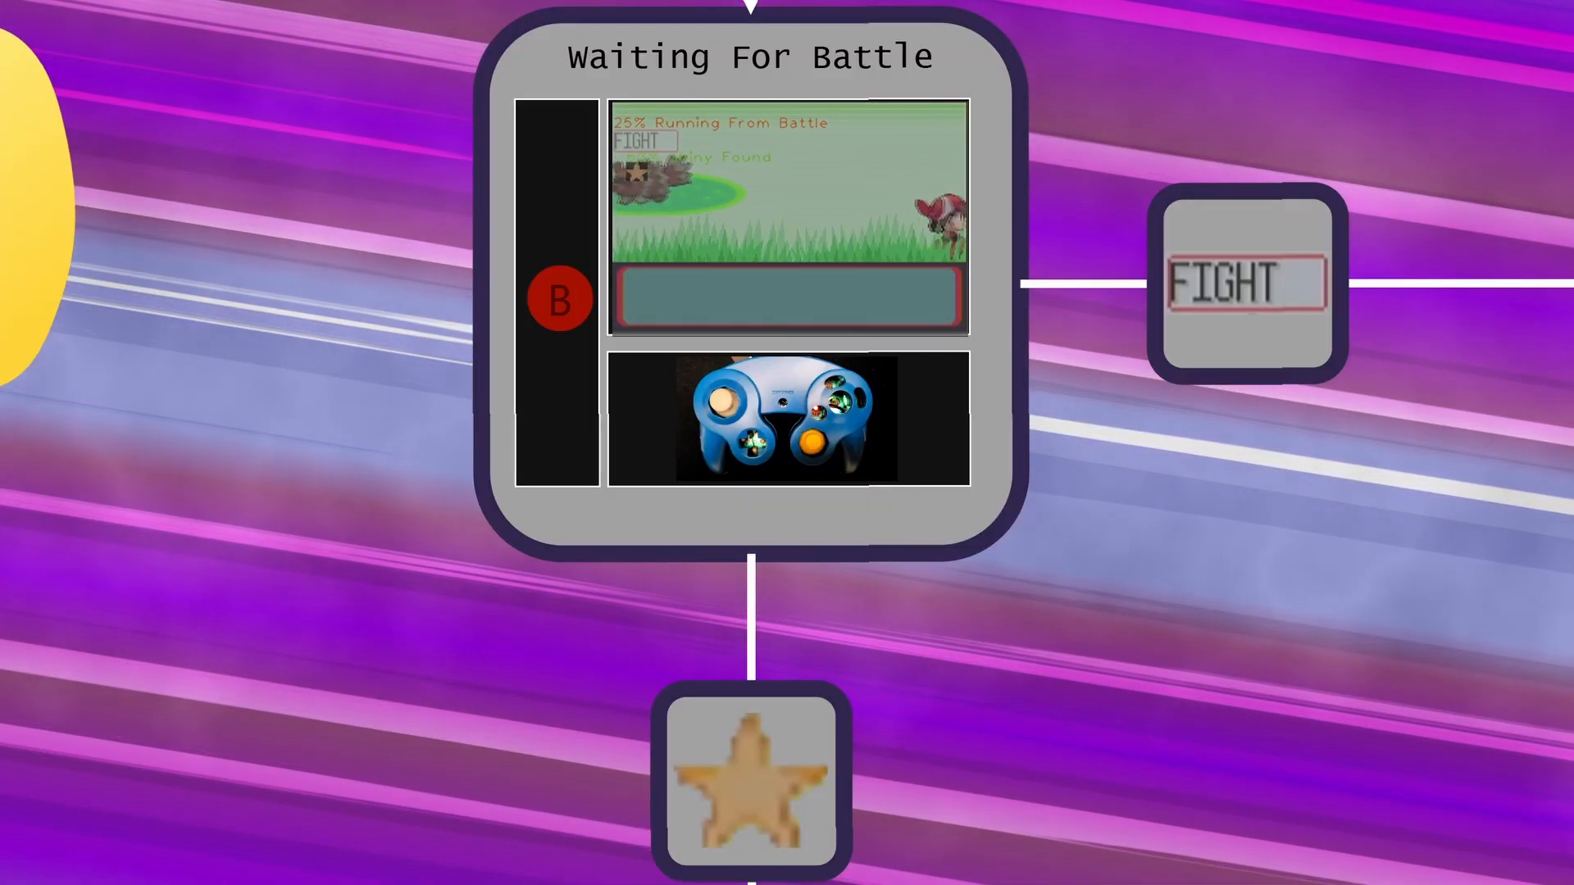
pyautogui.scroll(-3)
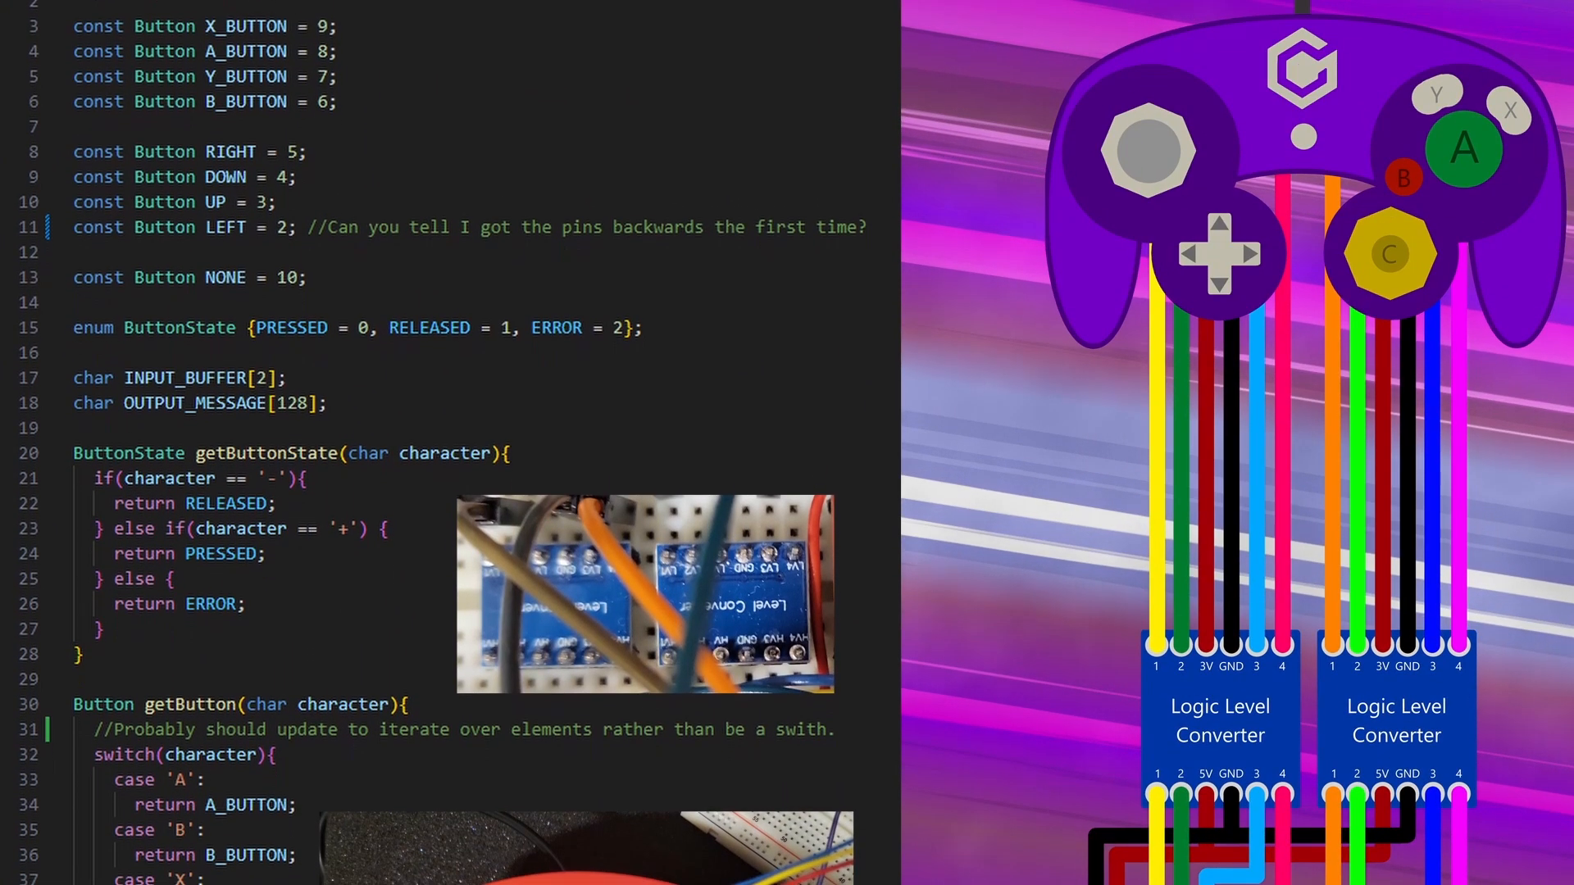
pyautogui.scroll(-3)
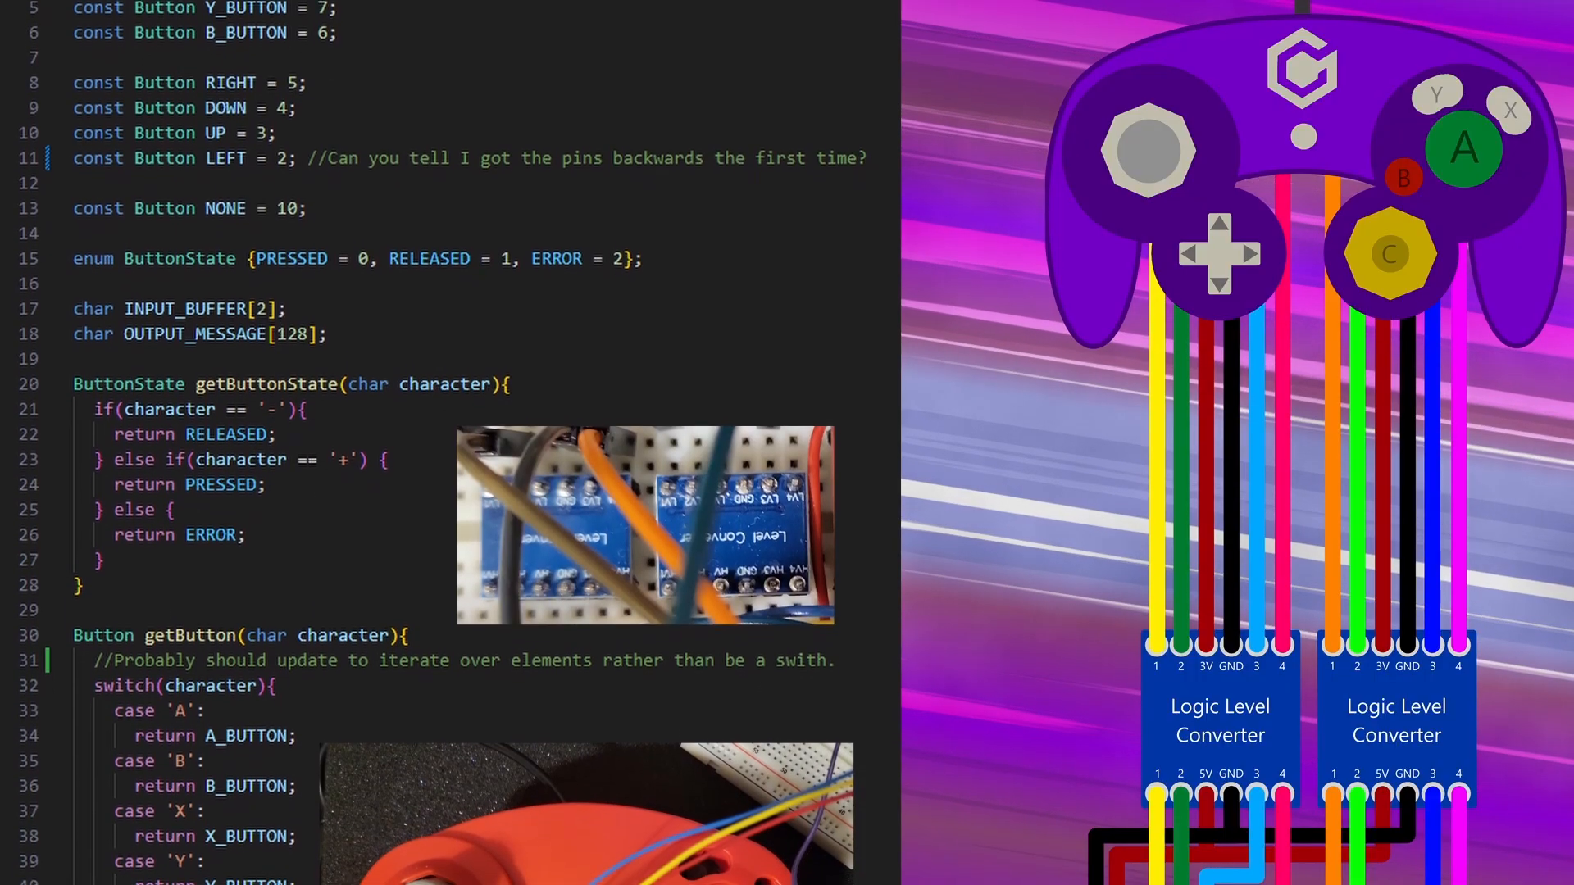
pyautogui.scroll(-3)
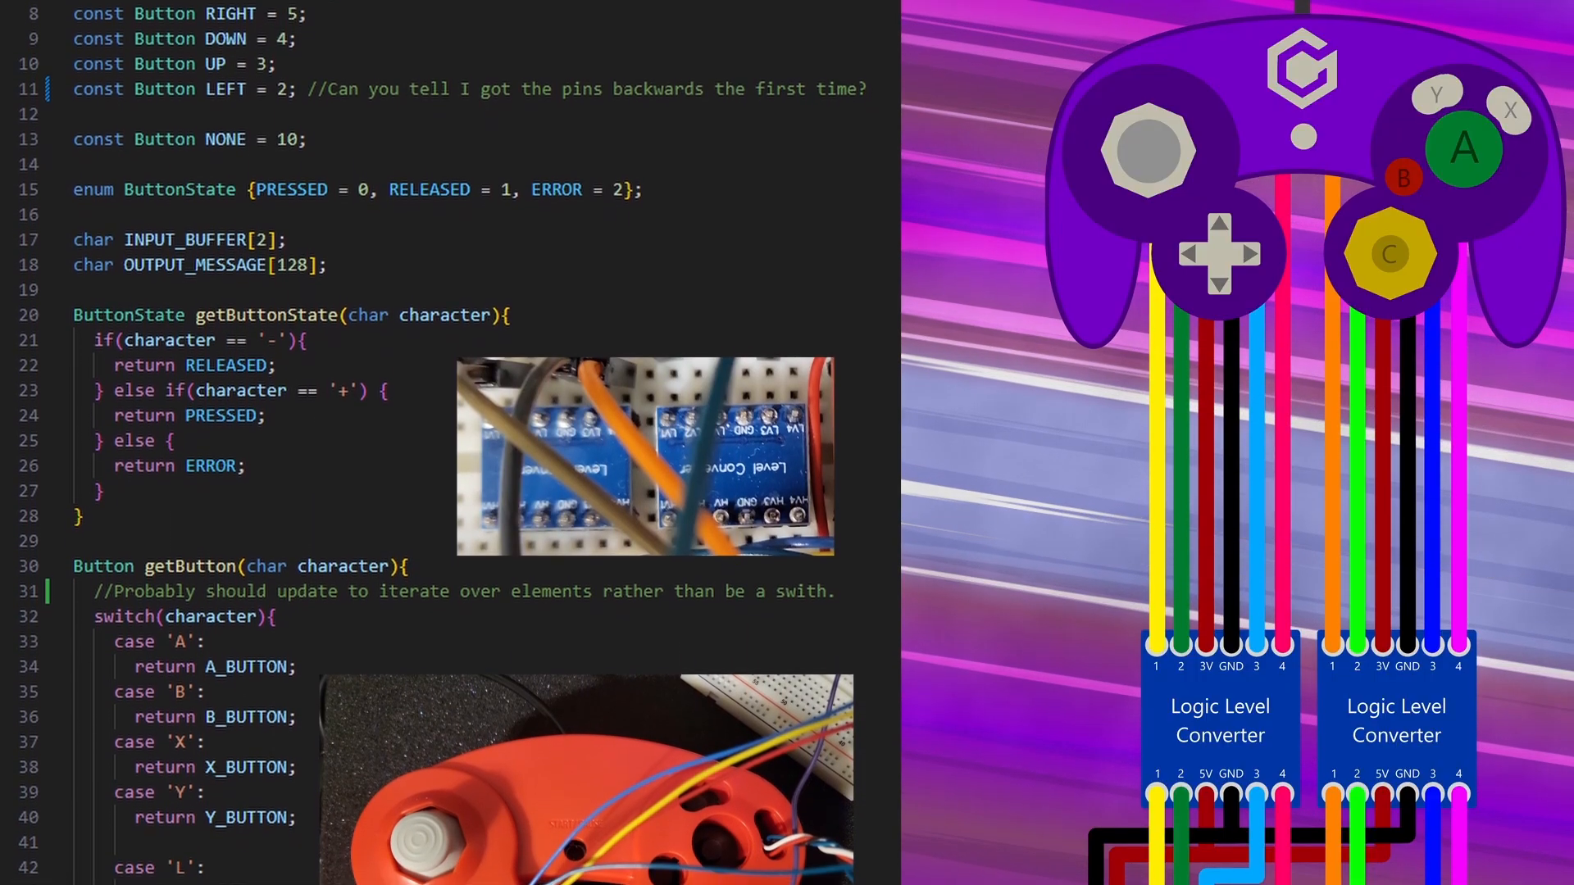
pyautogui.scroll(-3)
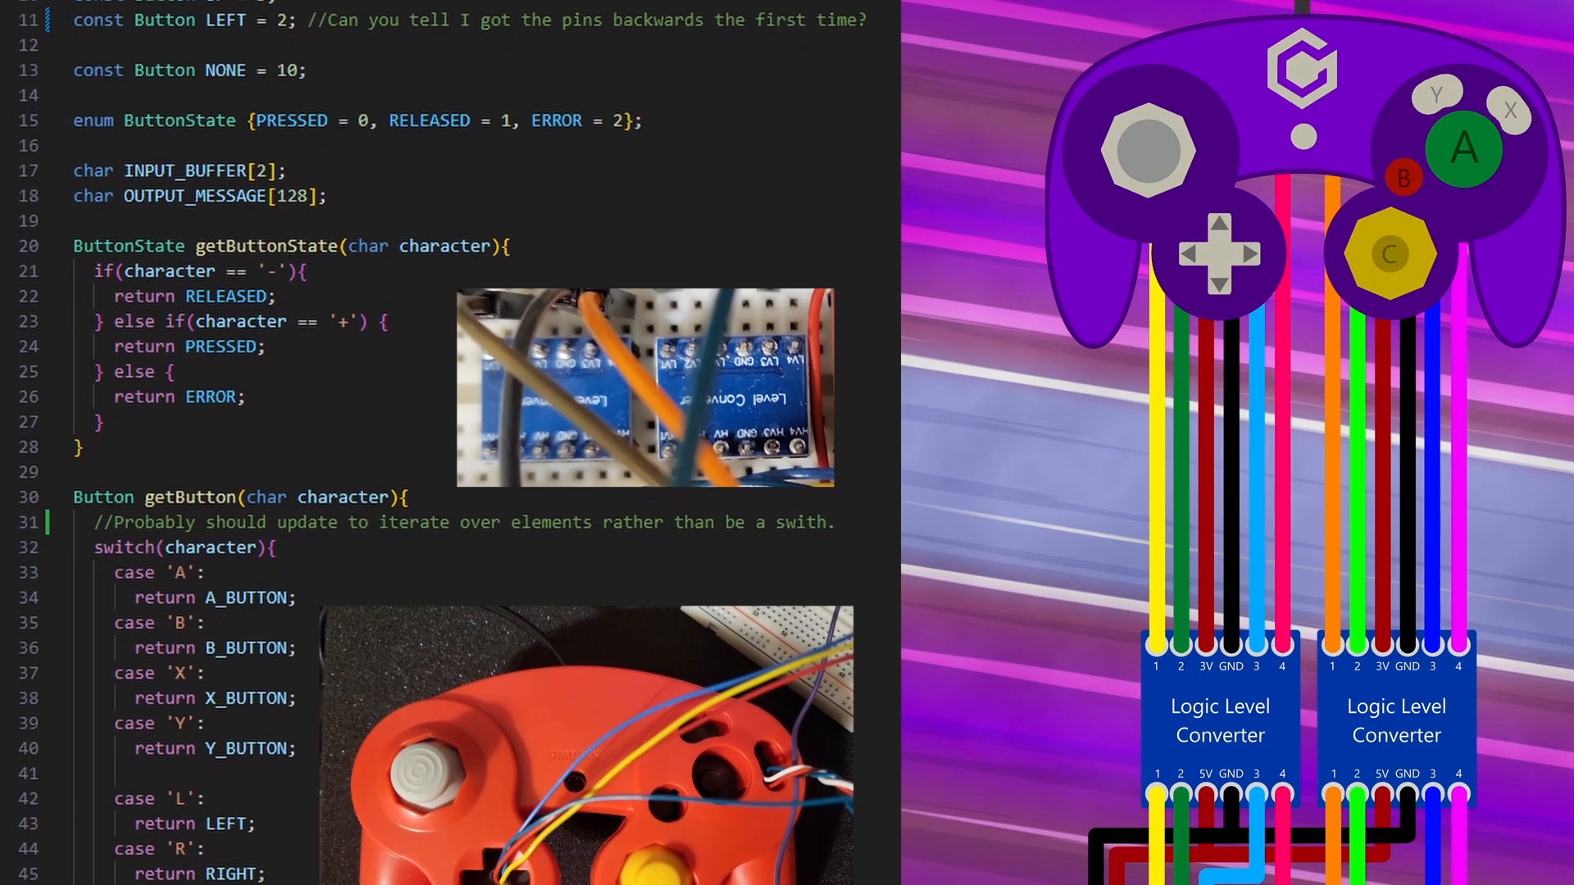
pyautogui.scroll(-3)
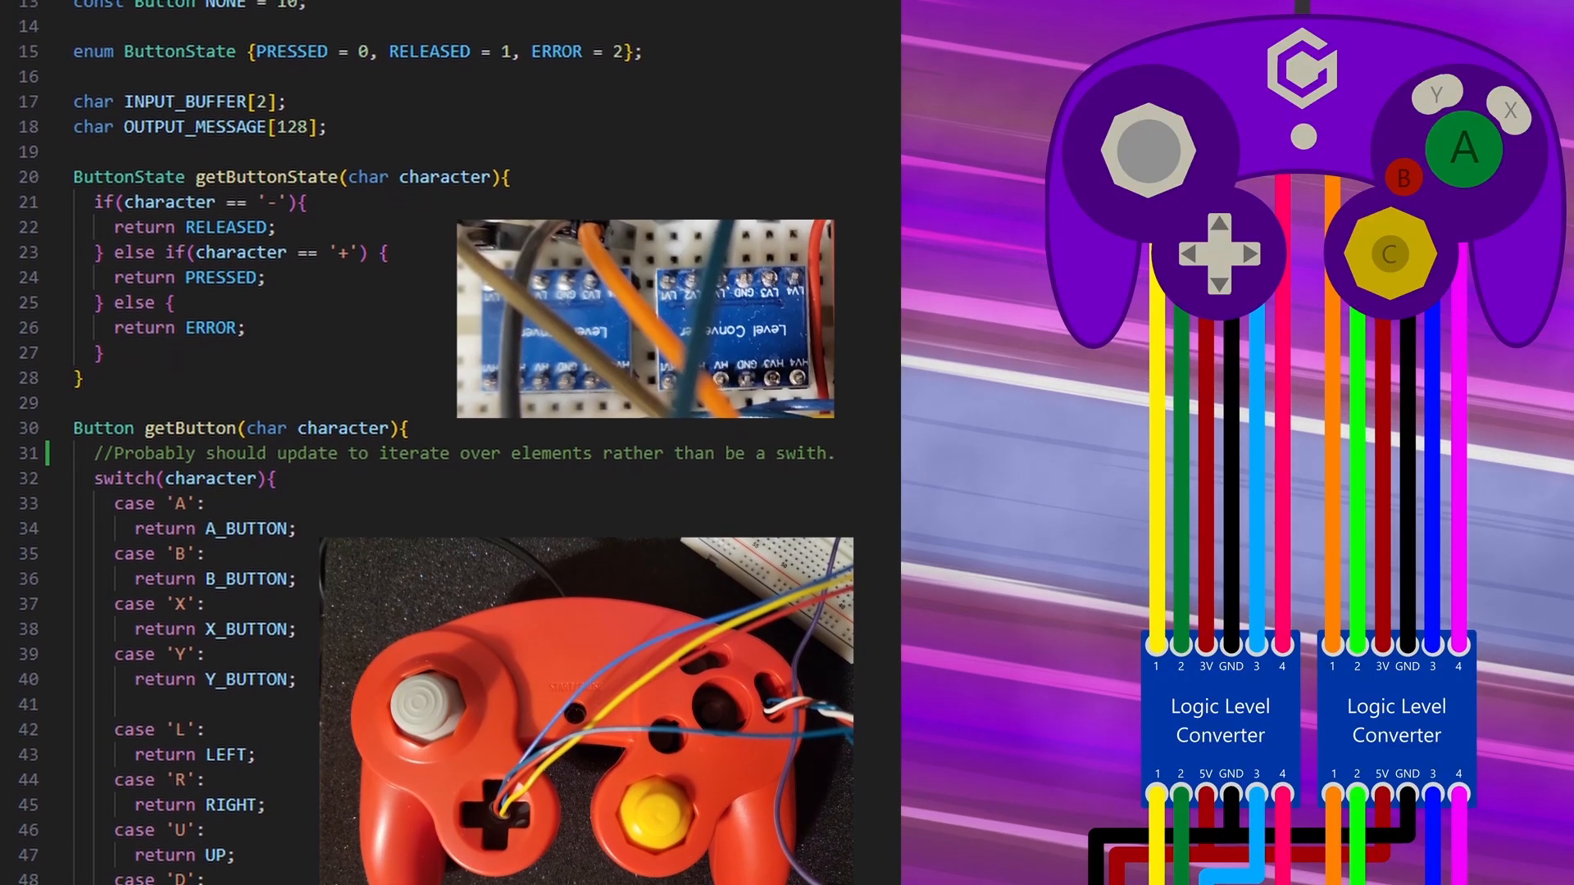
pyautogui.scroll(-3)
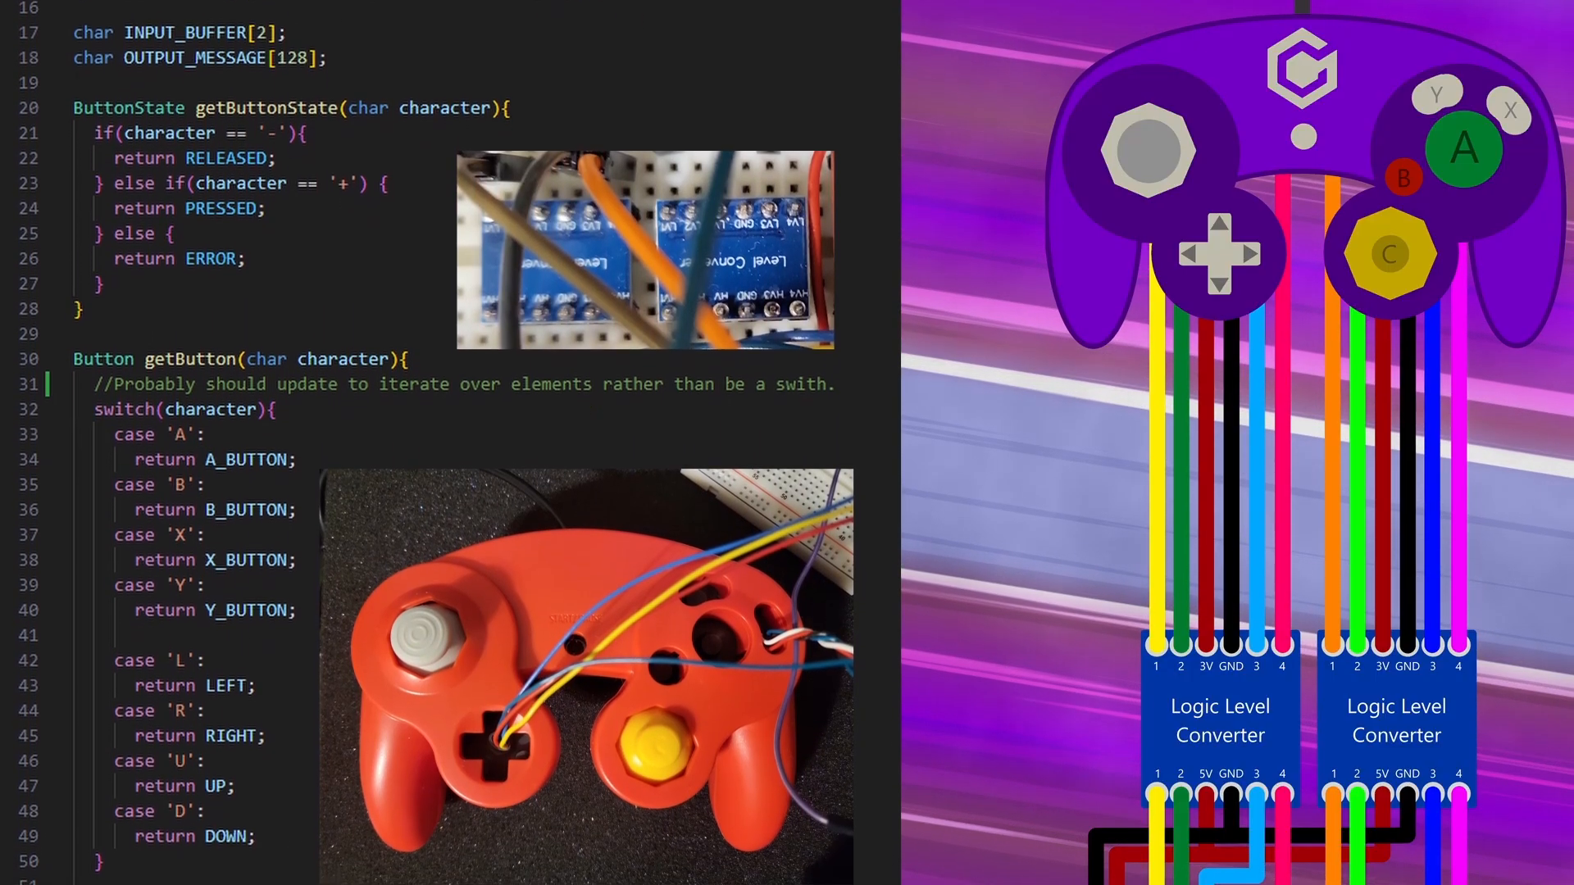
pyautogui.scroll(-3)
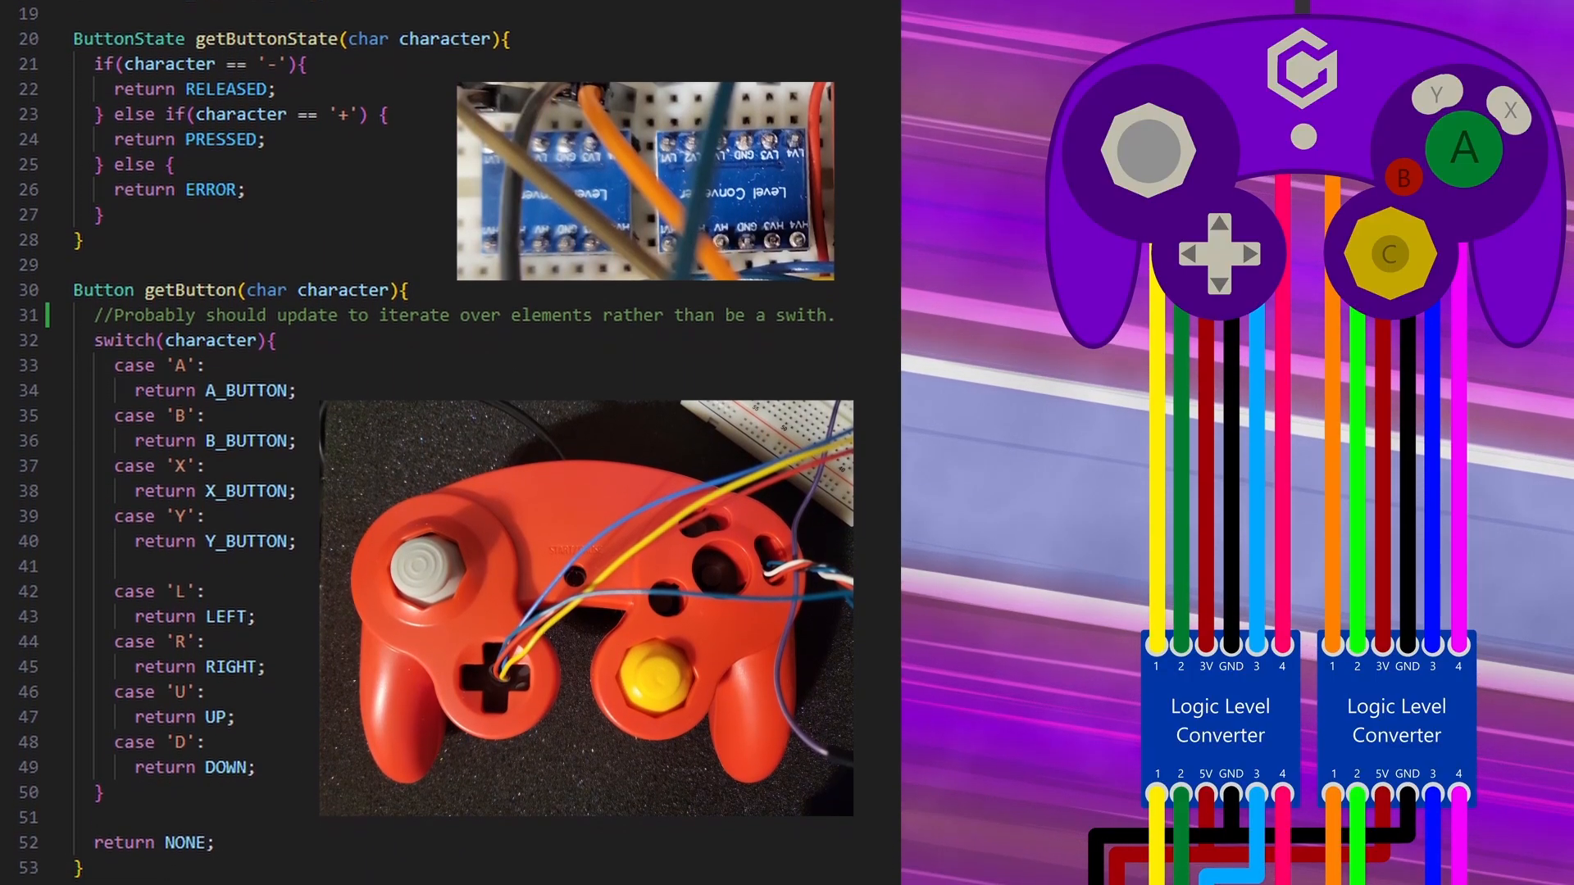
pyautogui.scroll(-3)
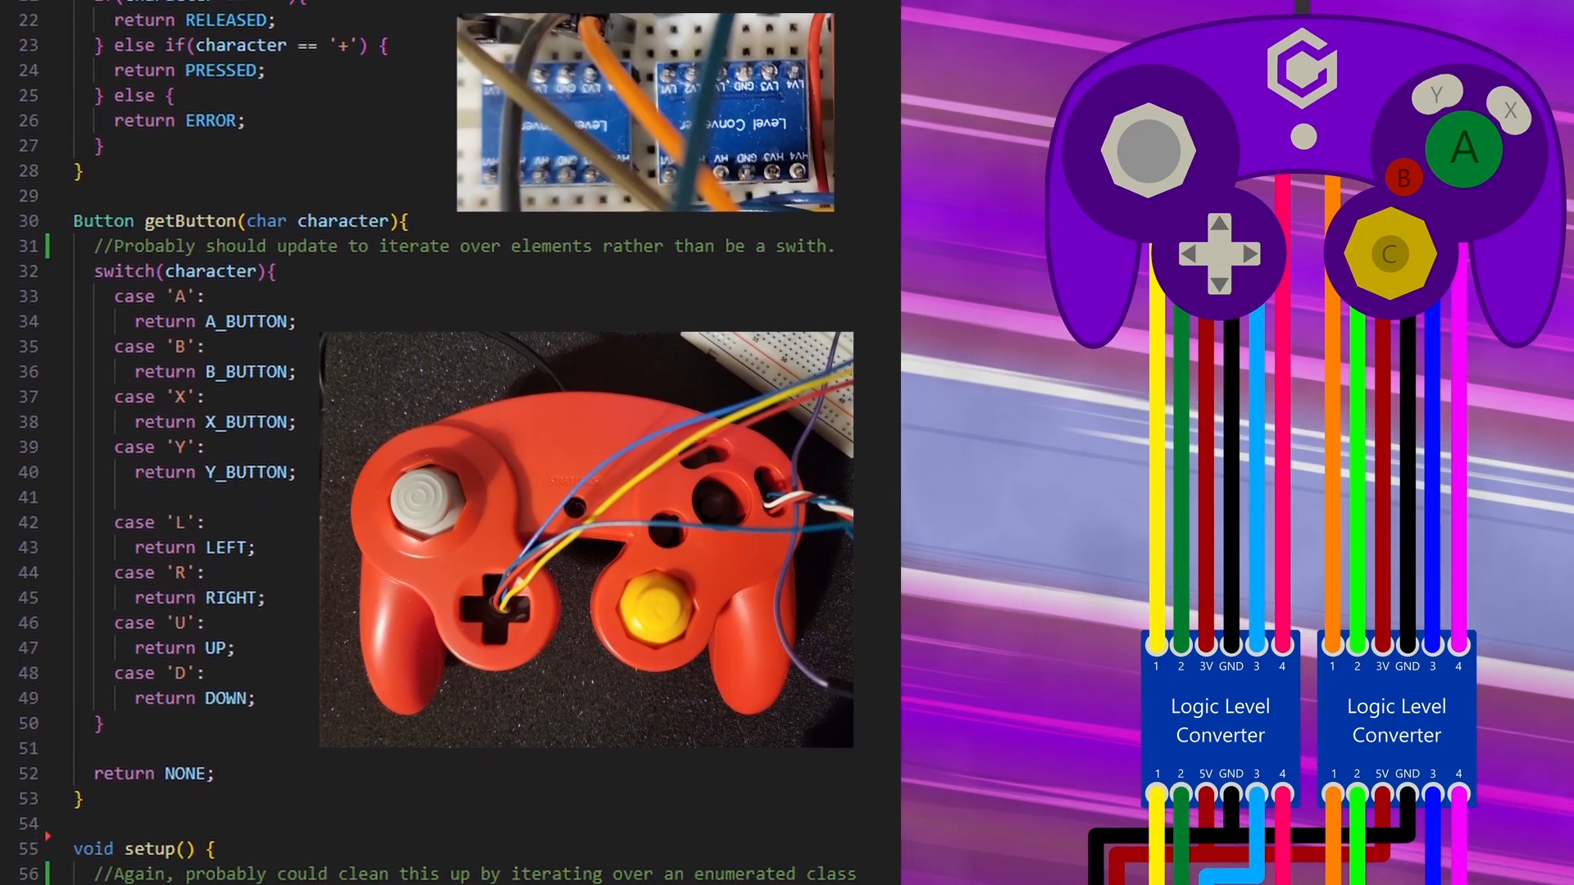
pyautogui.scroll(-3)
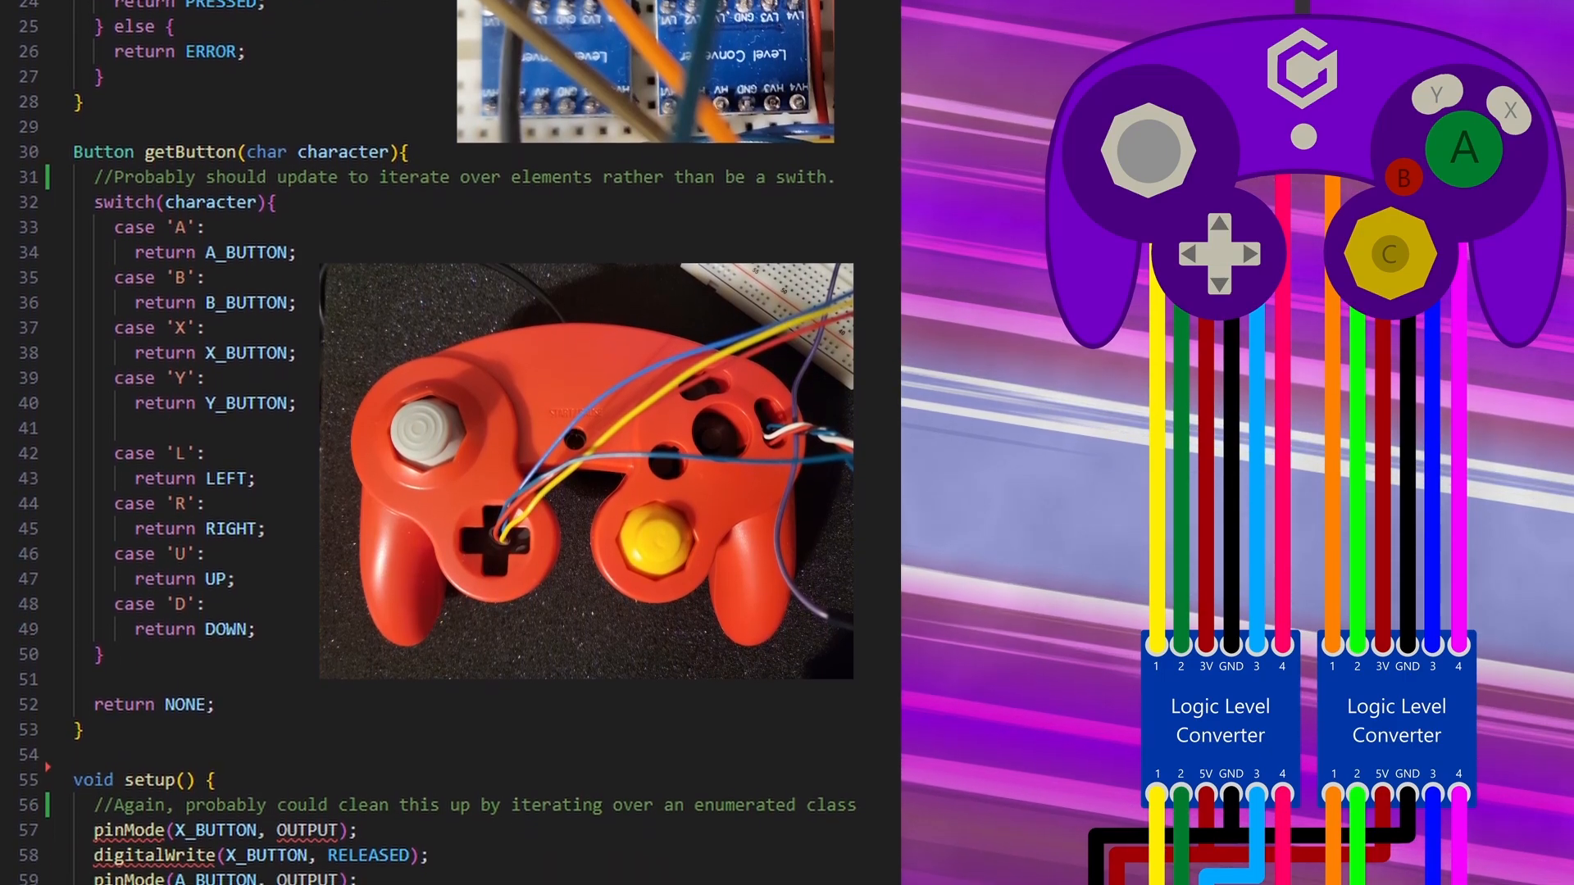
pyautogui.scroll(-3)
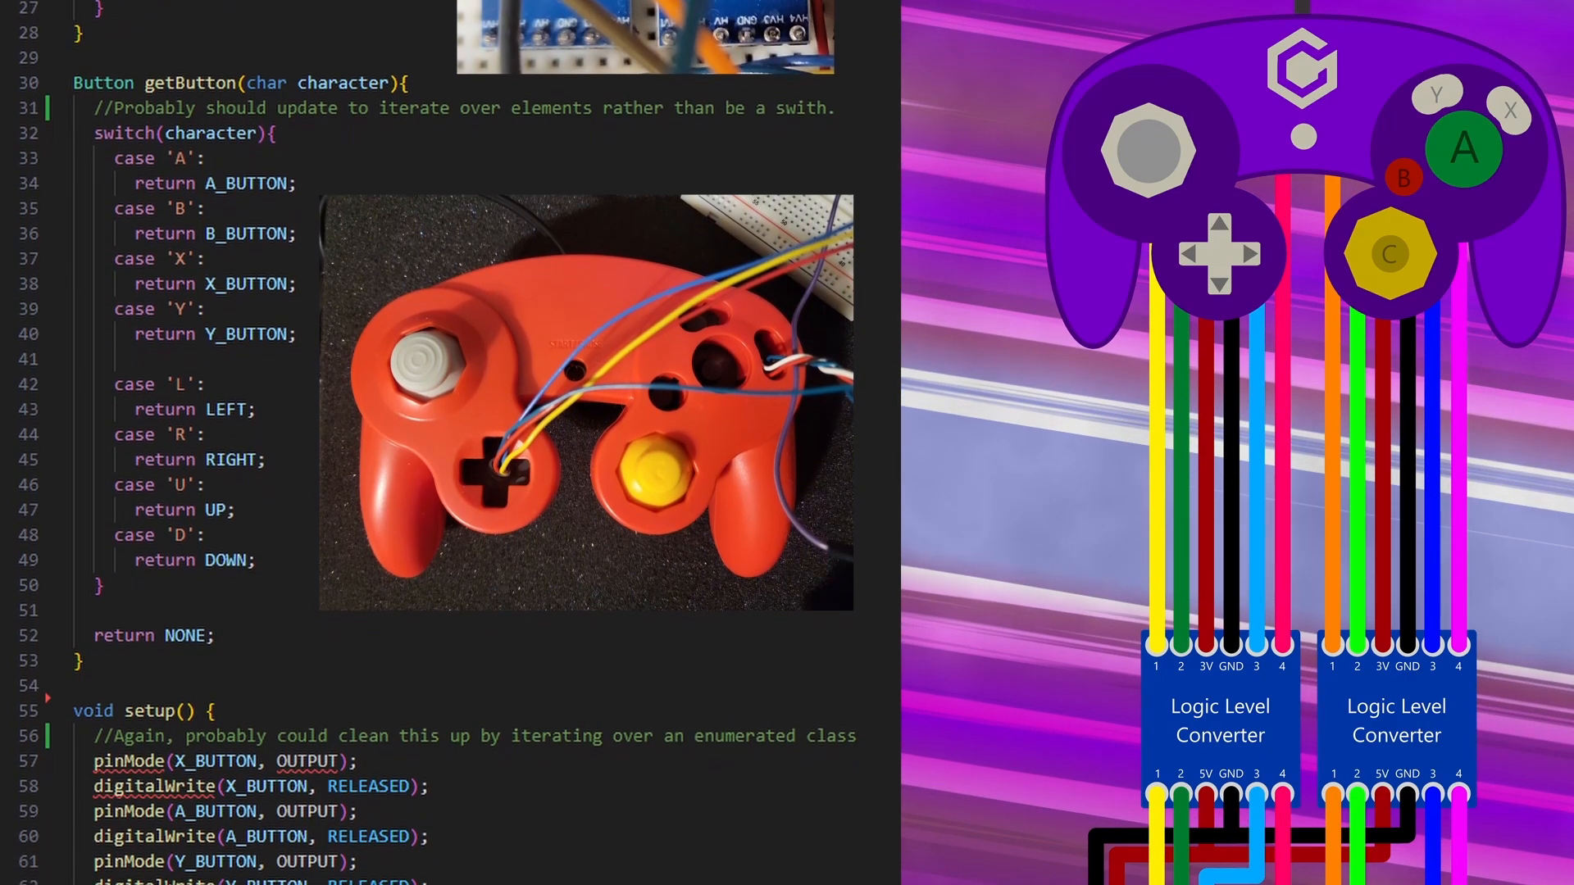
pyautogui.scroll(-3)
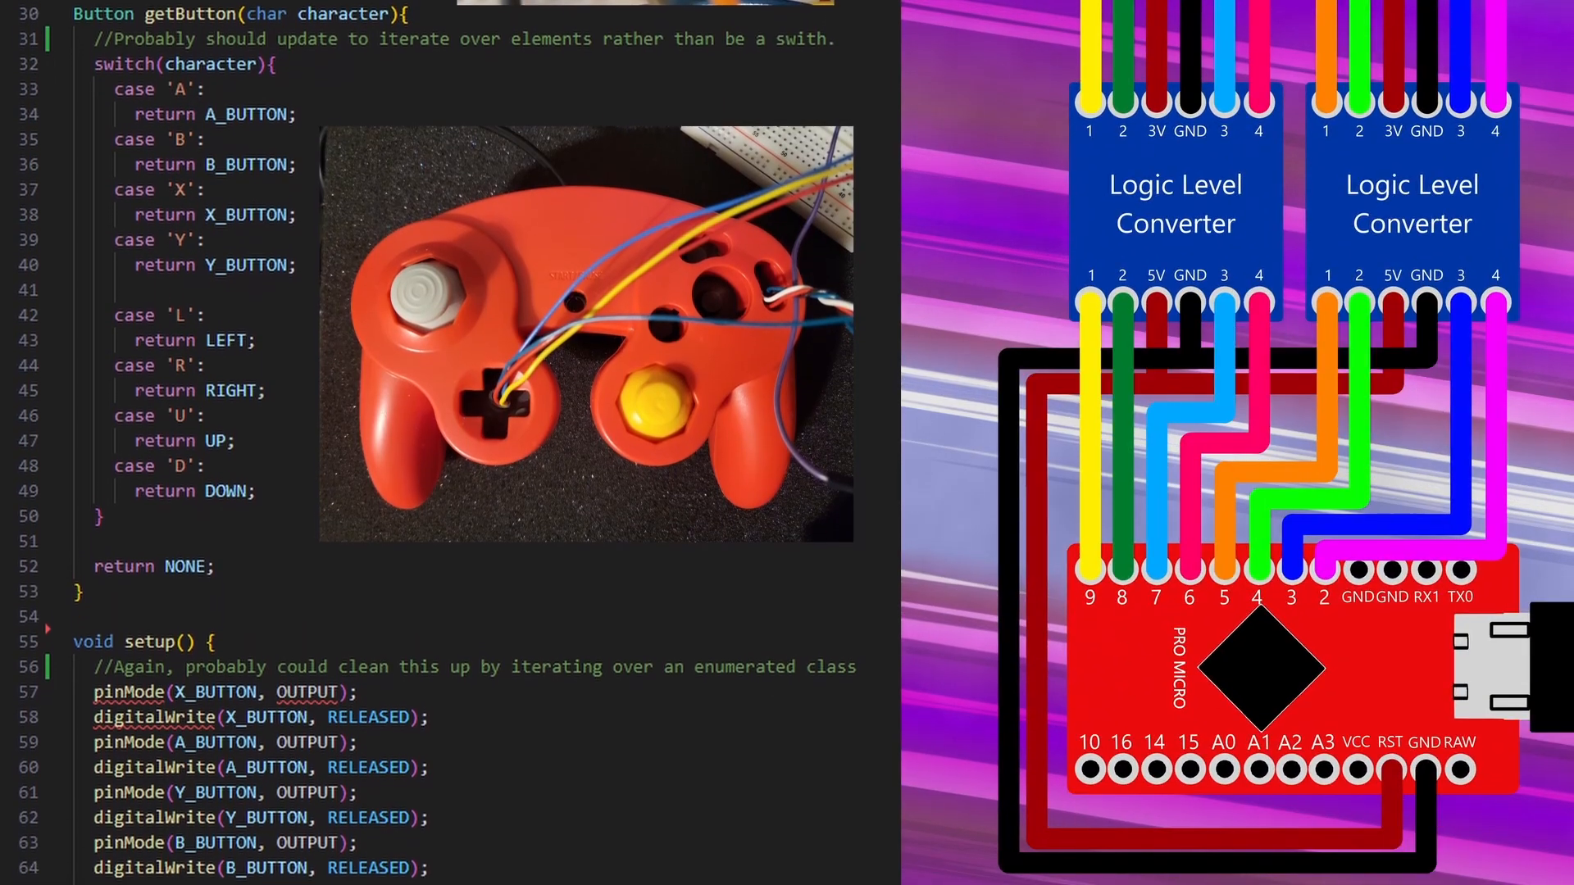
pyautogui.scroll(-3)
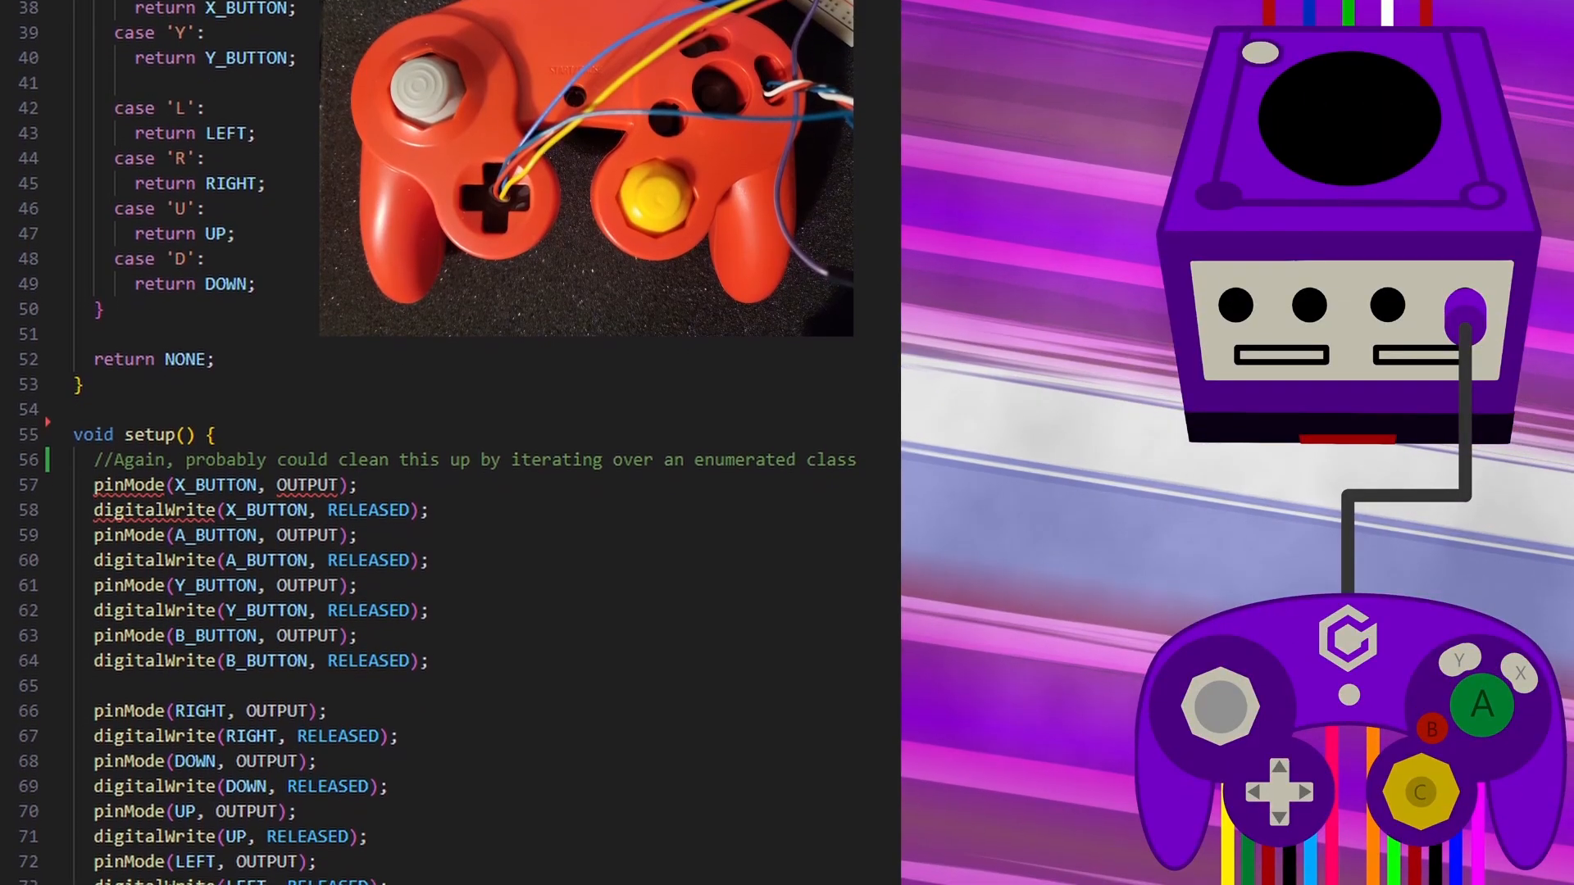
pyautogui.scroll(-3)
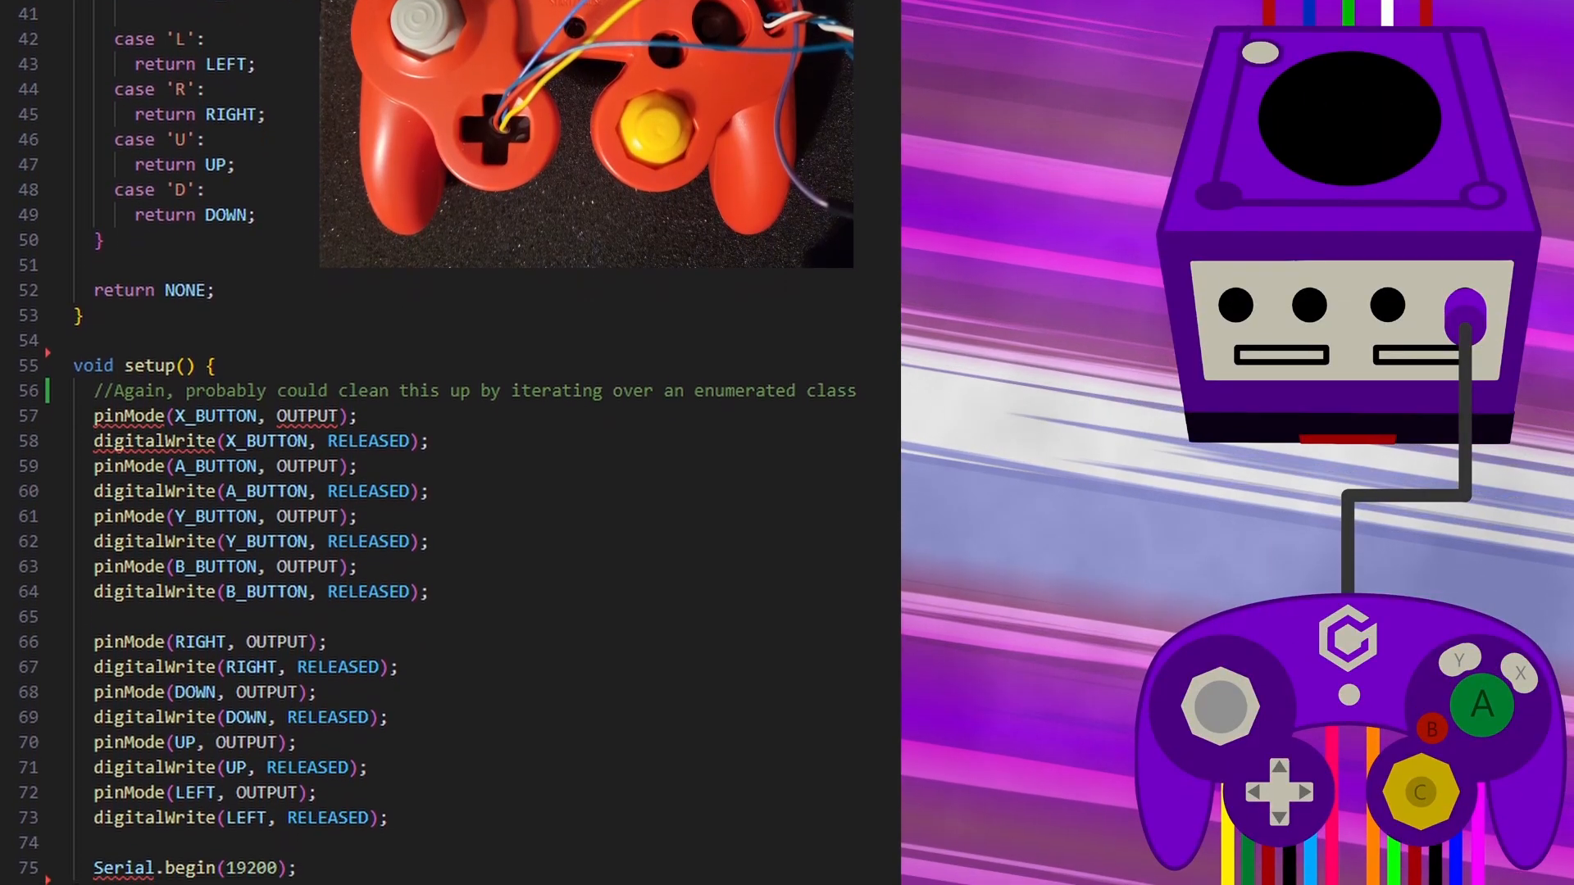
pyautogui.scroll(-3)
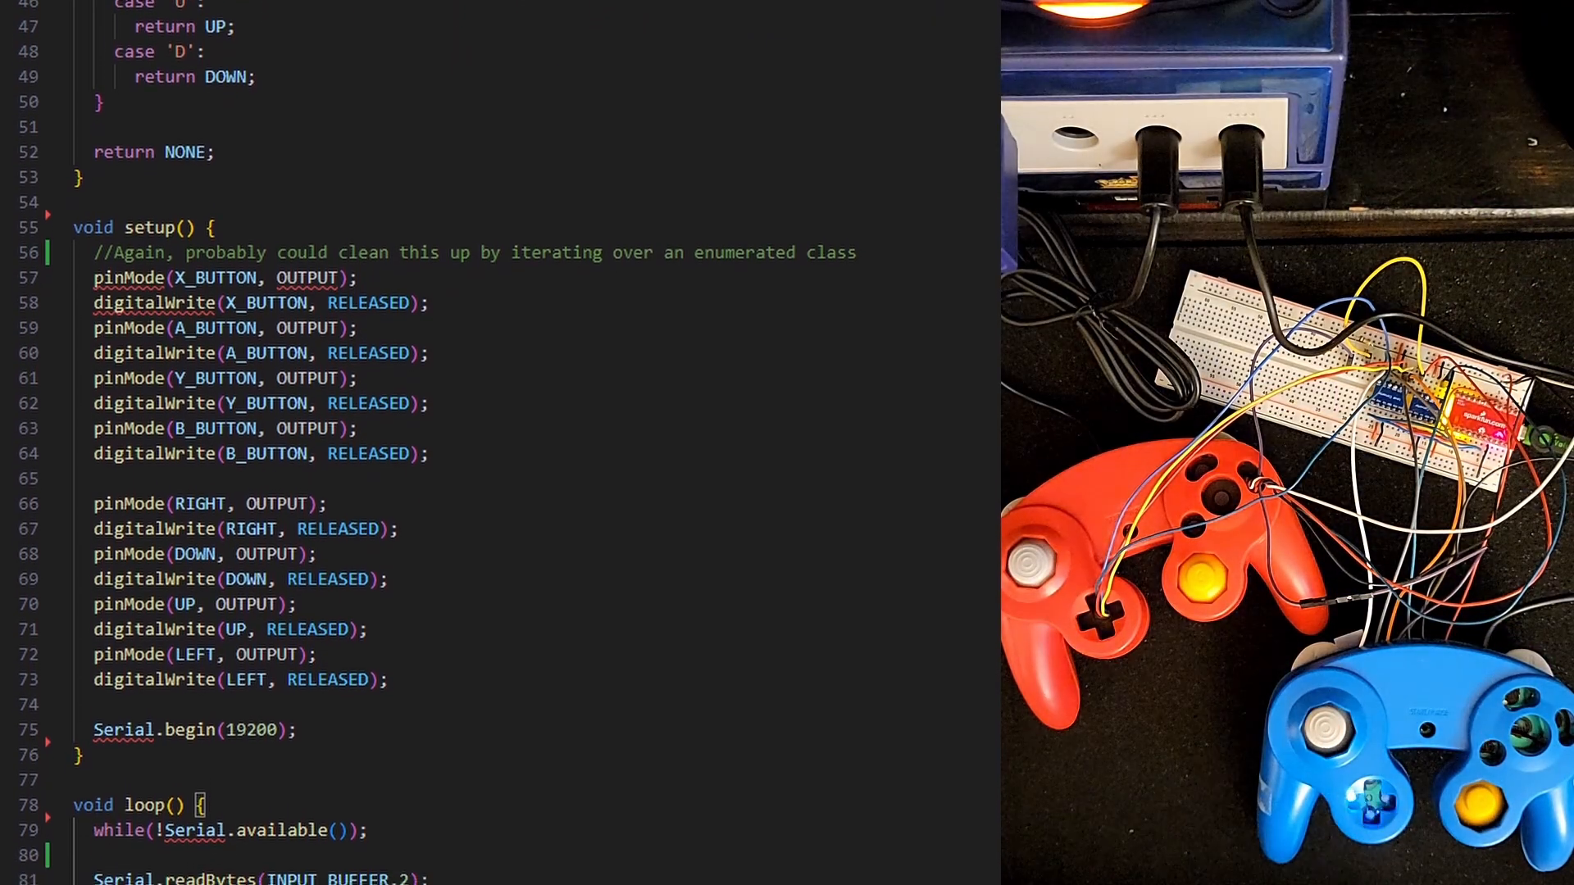
pyautogui.scroll(-3)
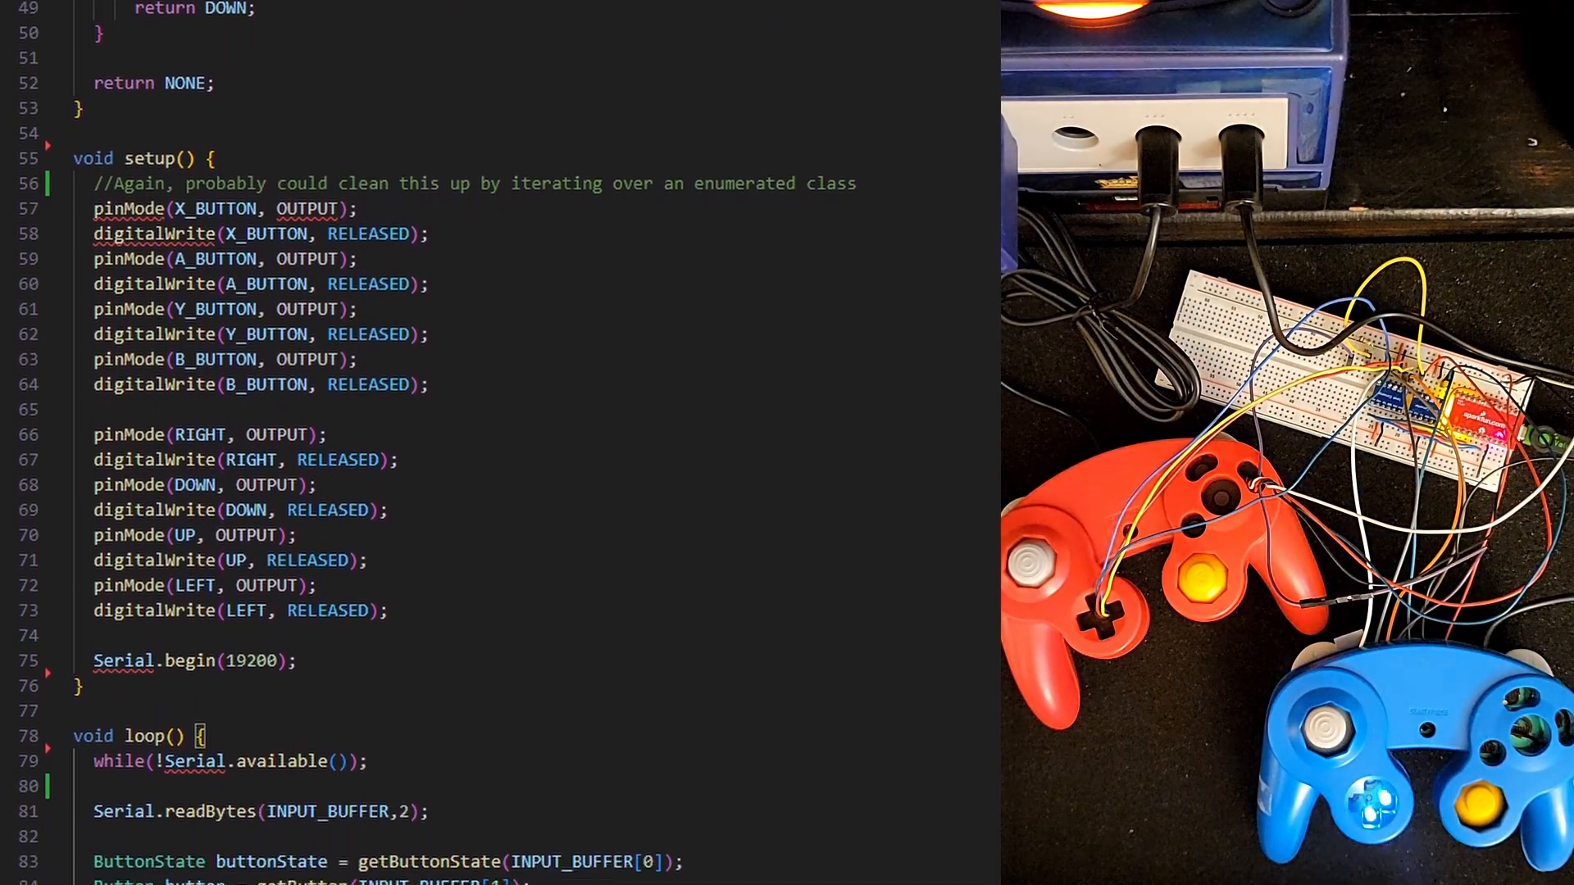
pyautogui.scroll(-3)
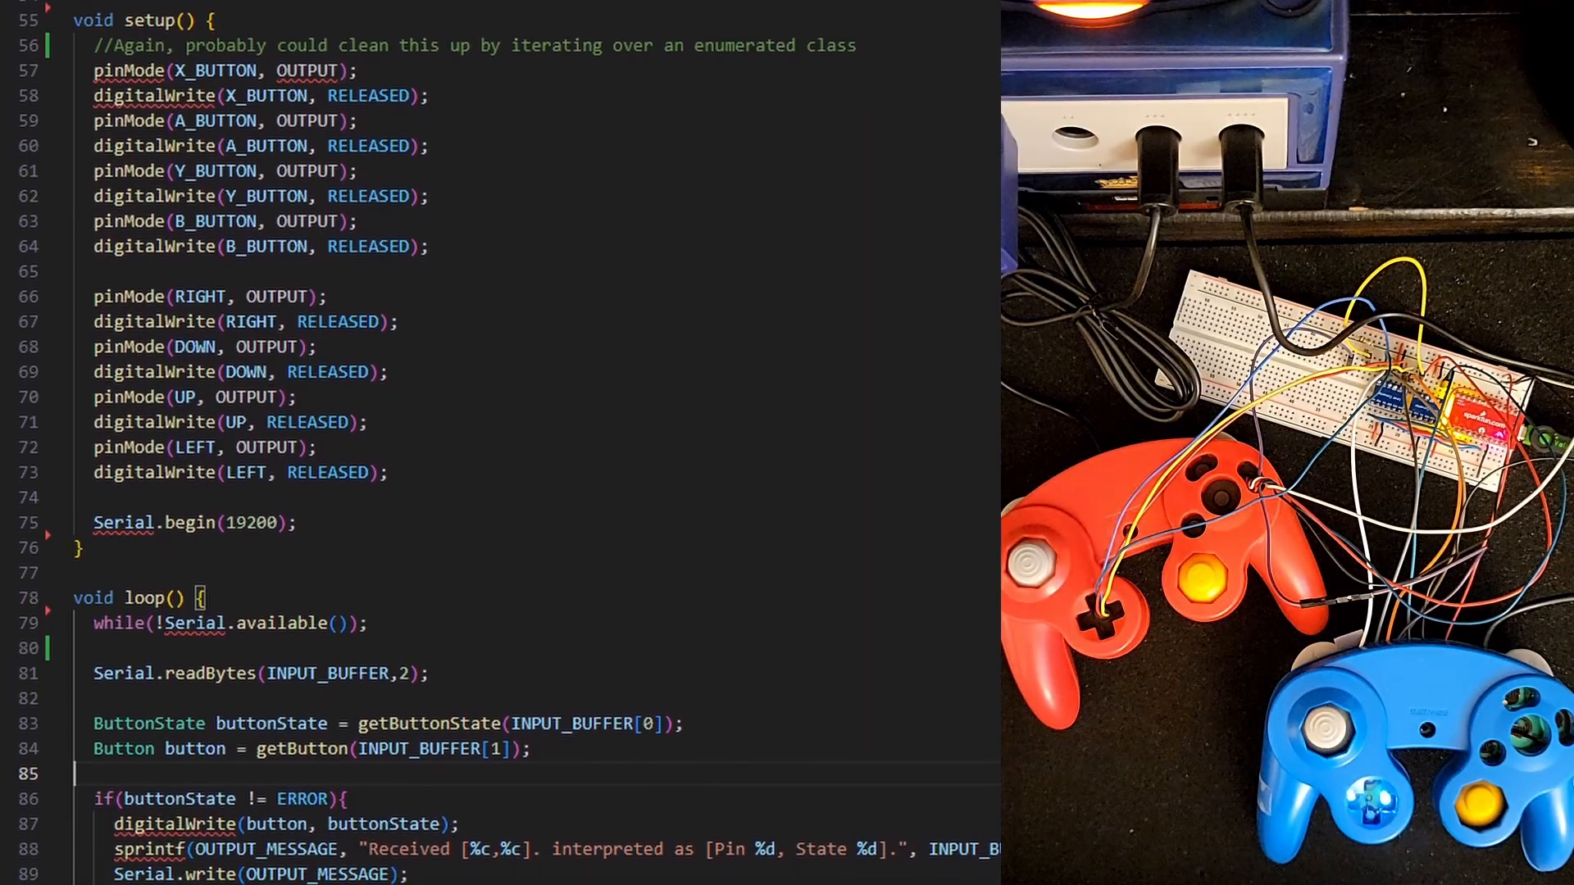
pyautogui.scroll(-3)
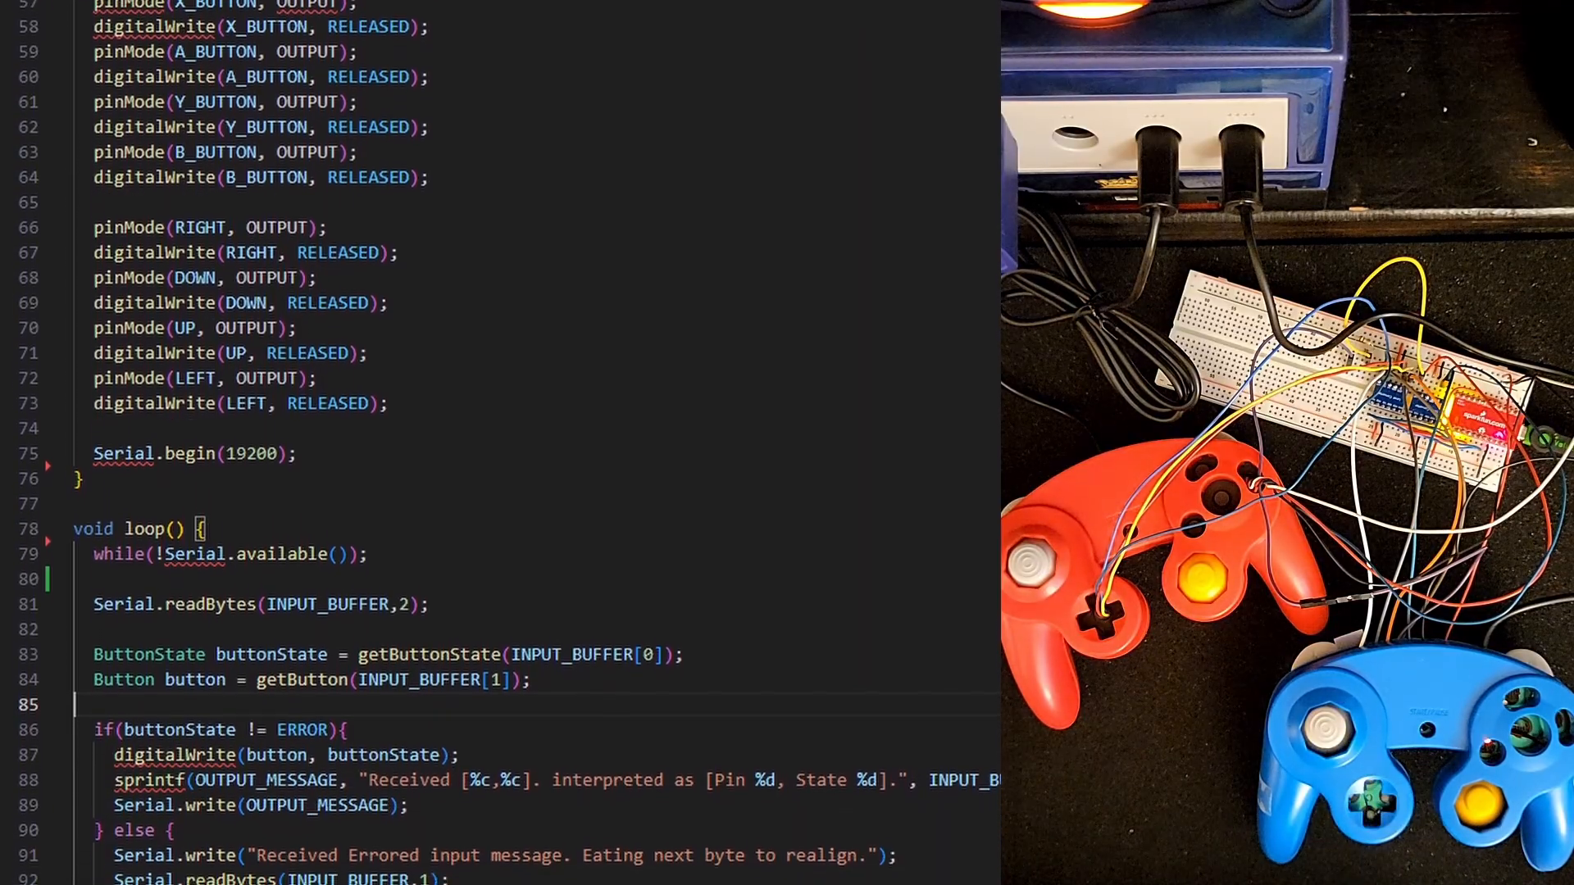
pyautogui.scroll(-3)
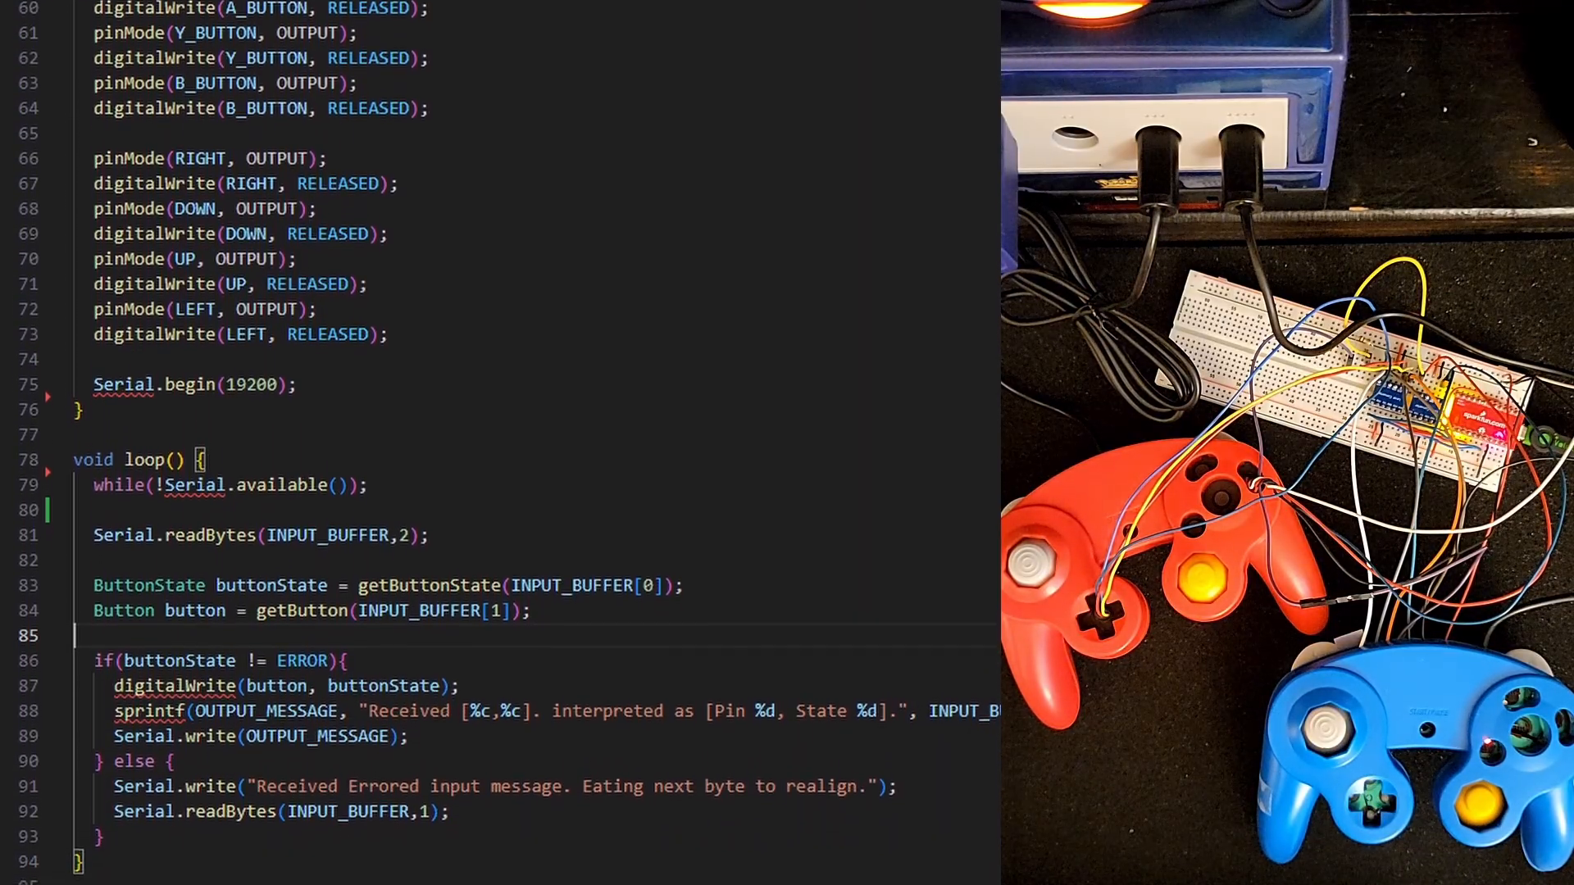
pyautogui.scroll(-3)
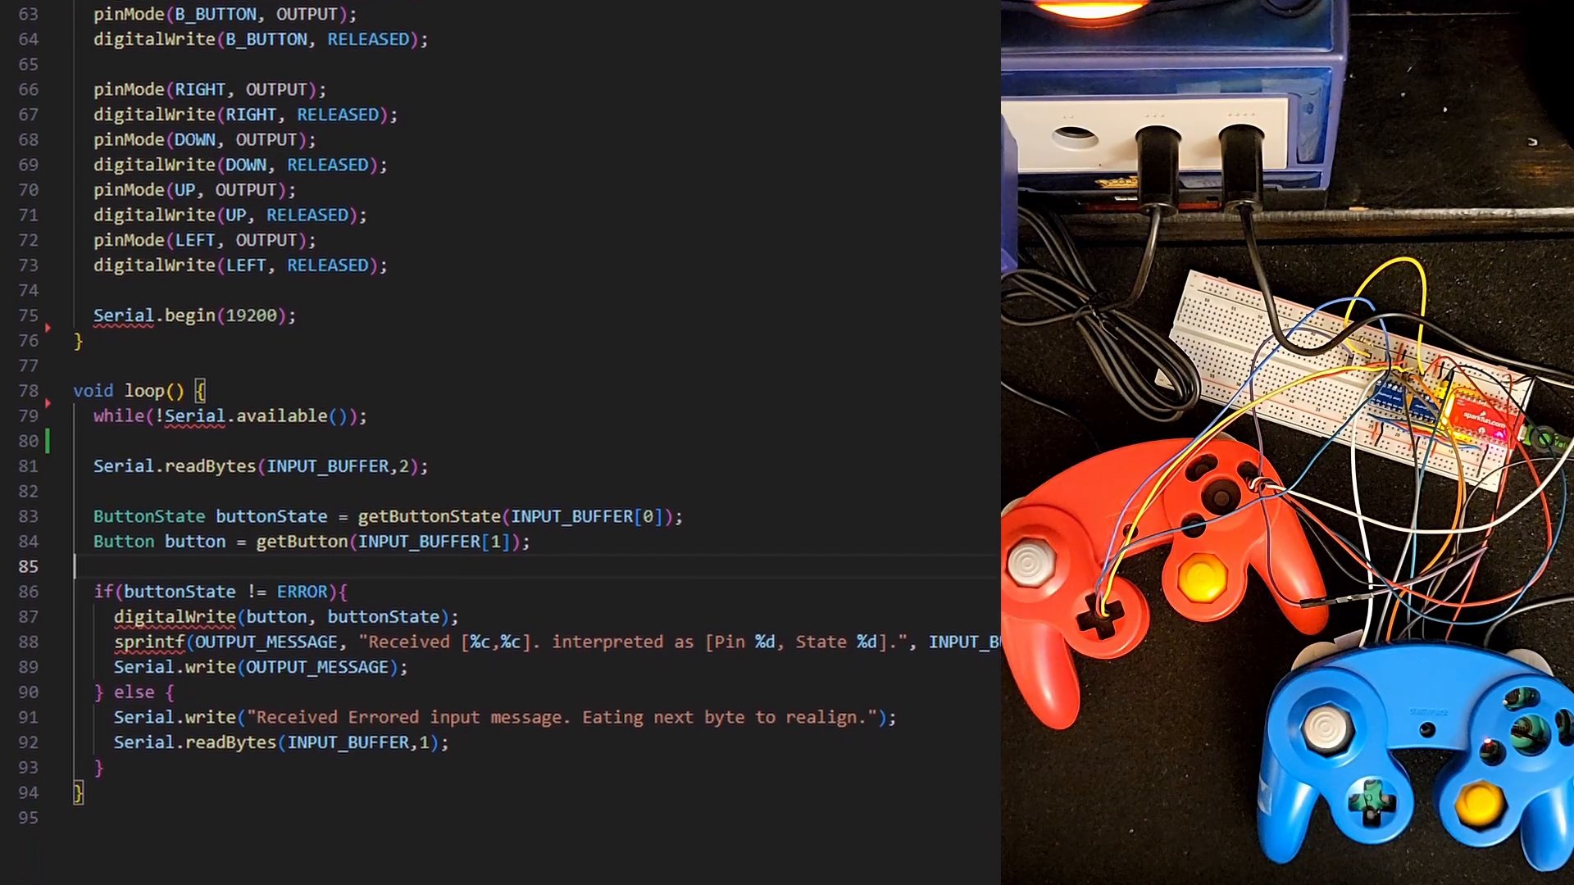
pyautogui.scroll(-3)
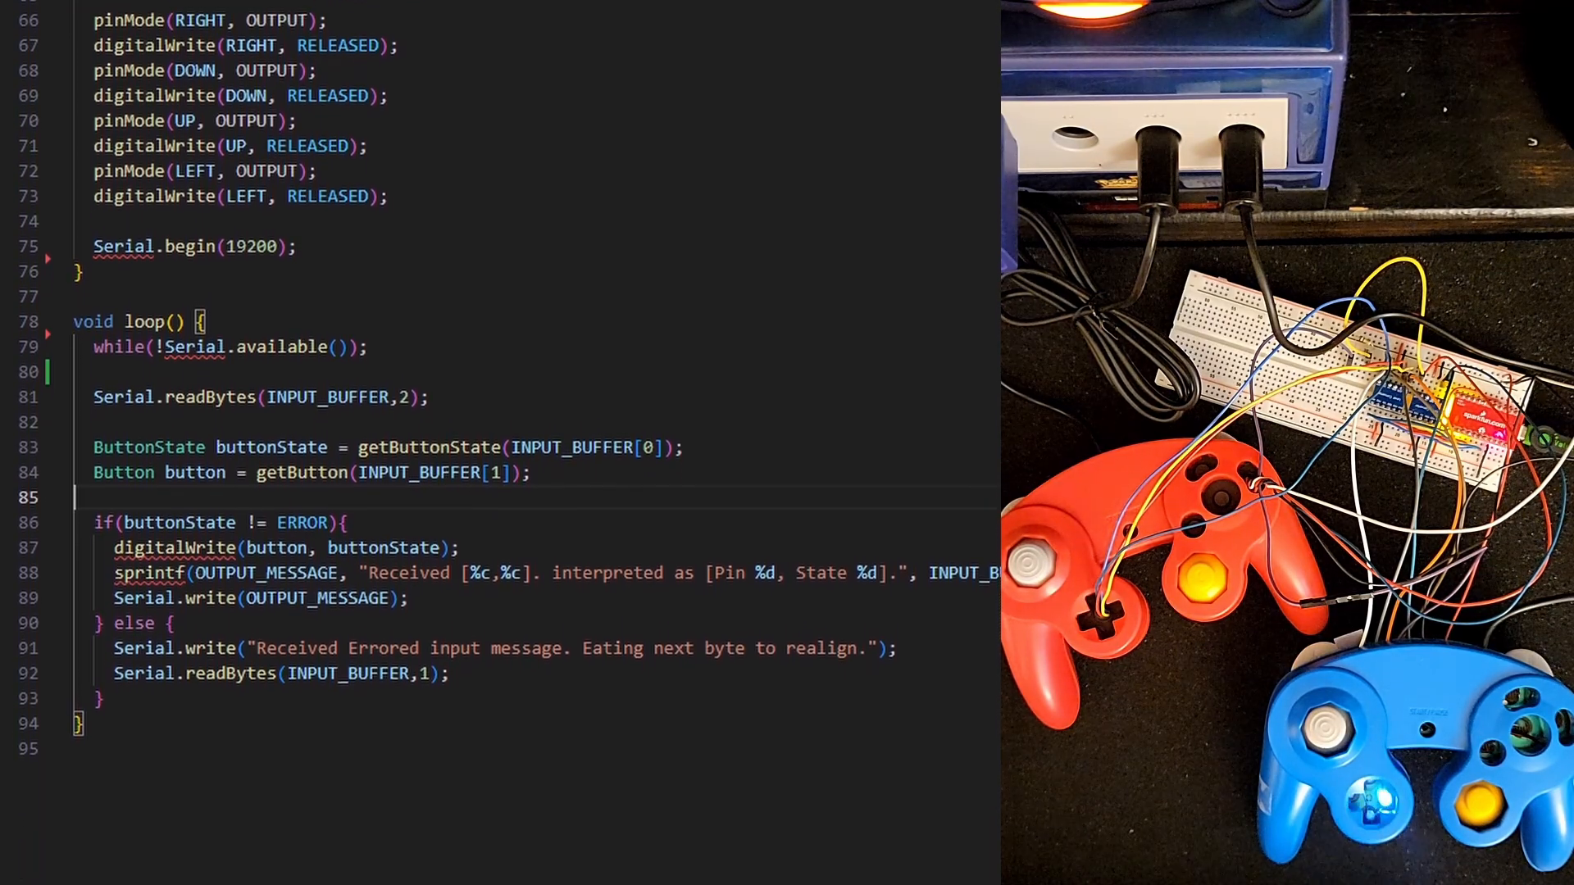
pyautogui.scroll(-3)
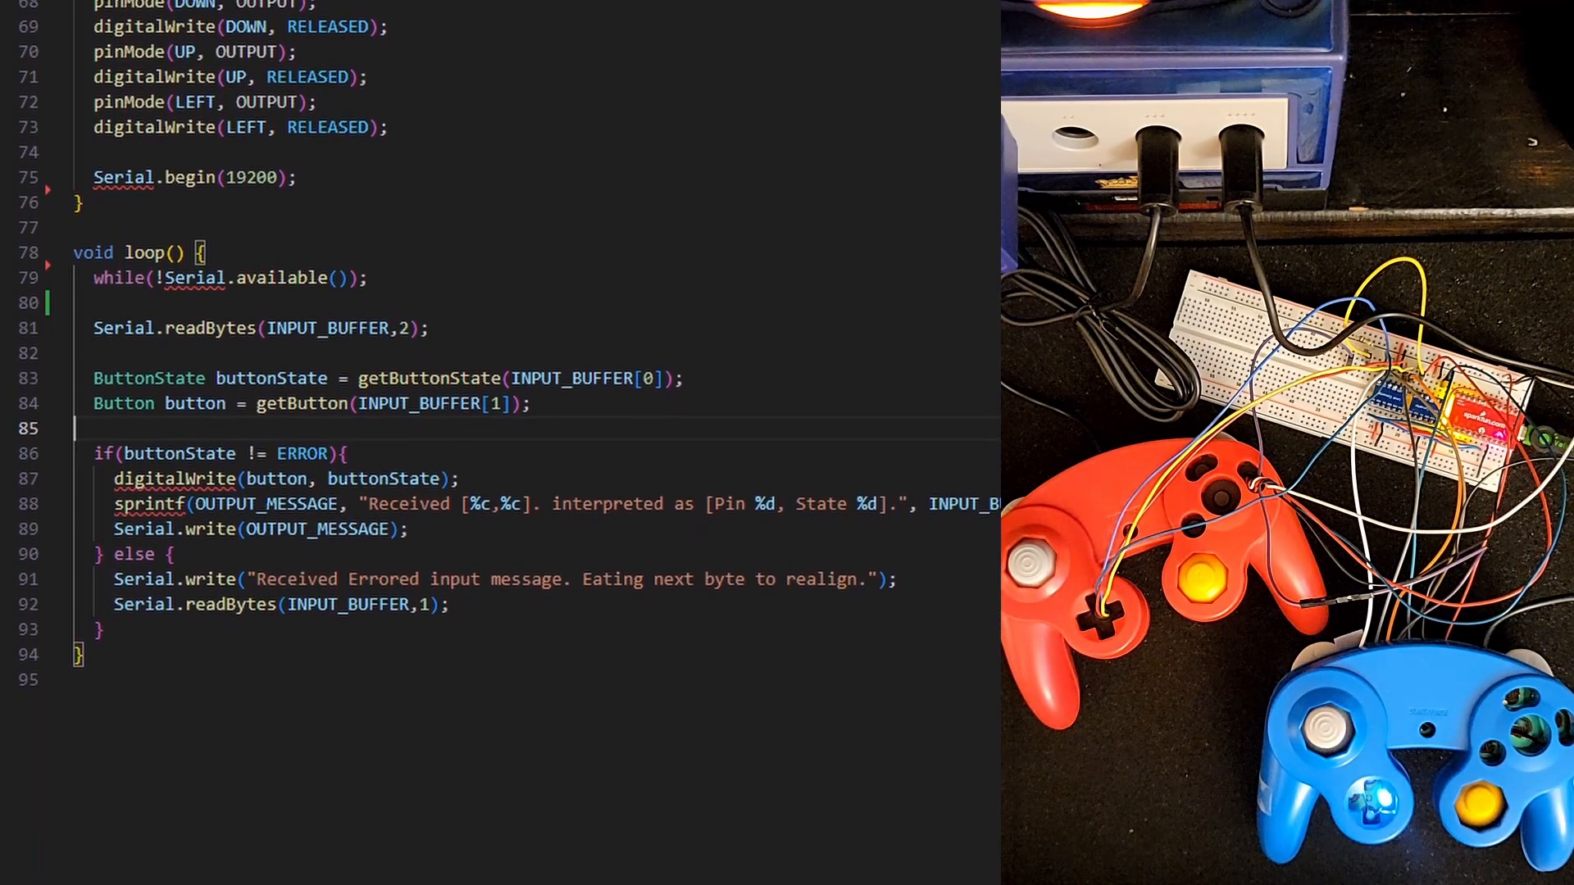